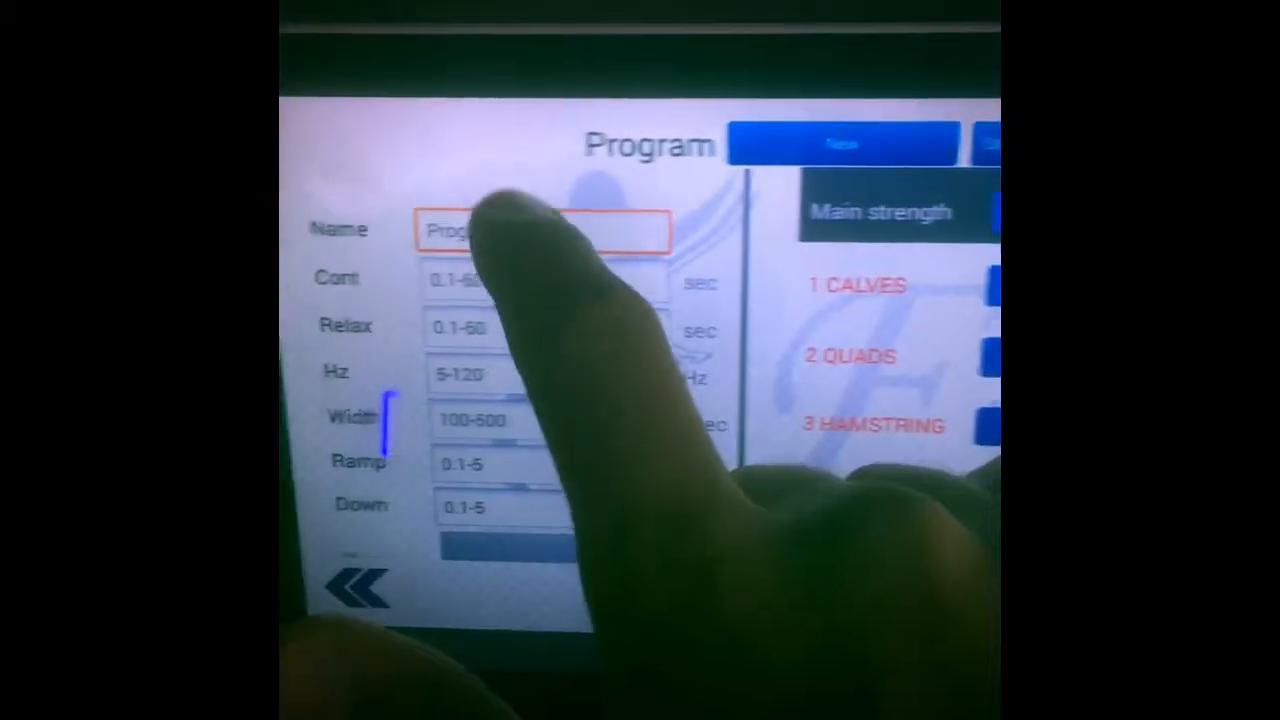
# Step: Enter "warm up 200" as the new program's name
pyautogui.click(540, 230)
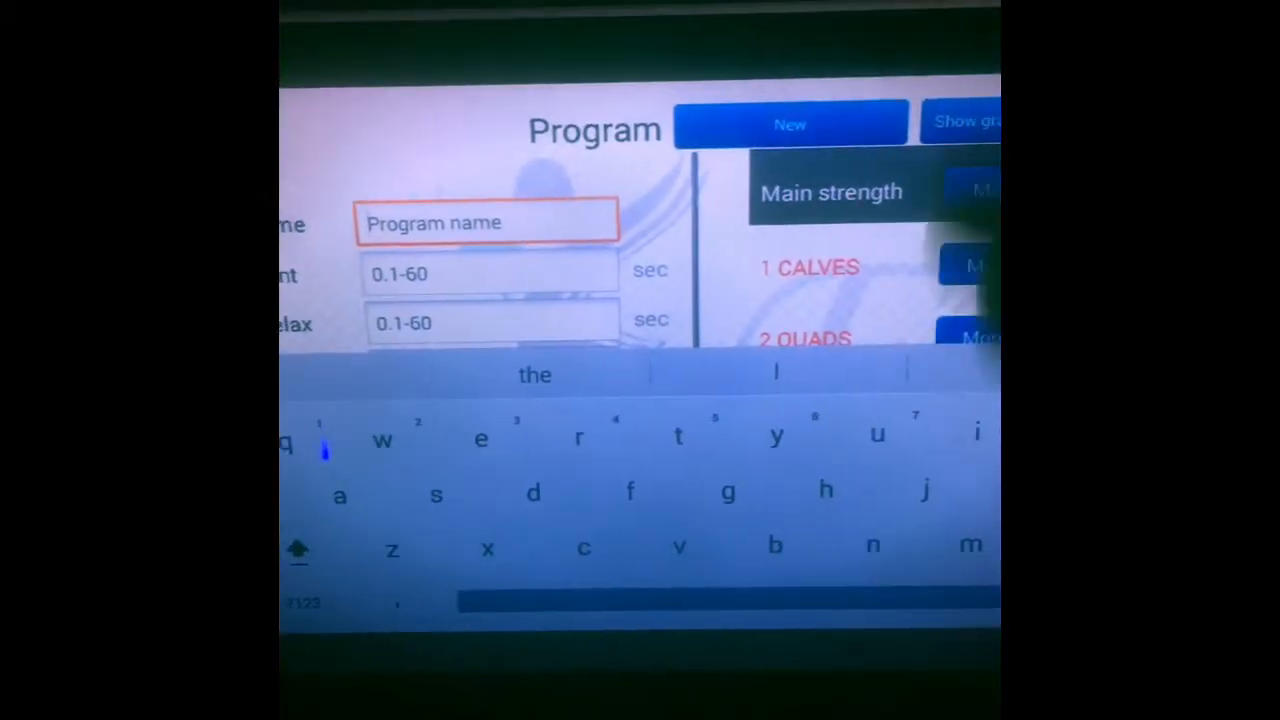
pyautogui.write('war')
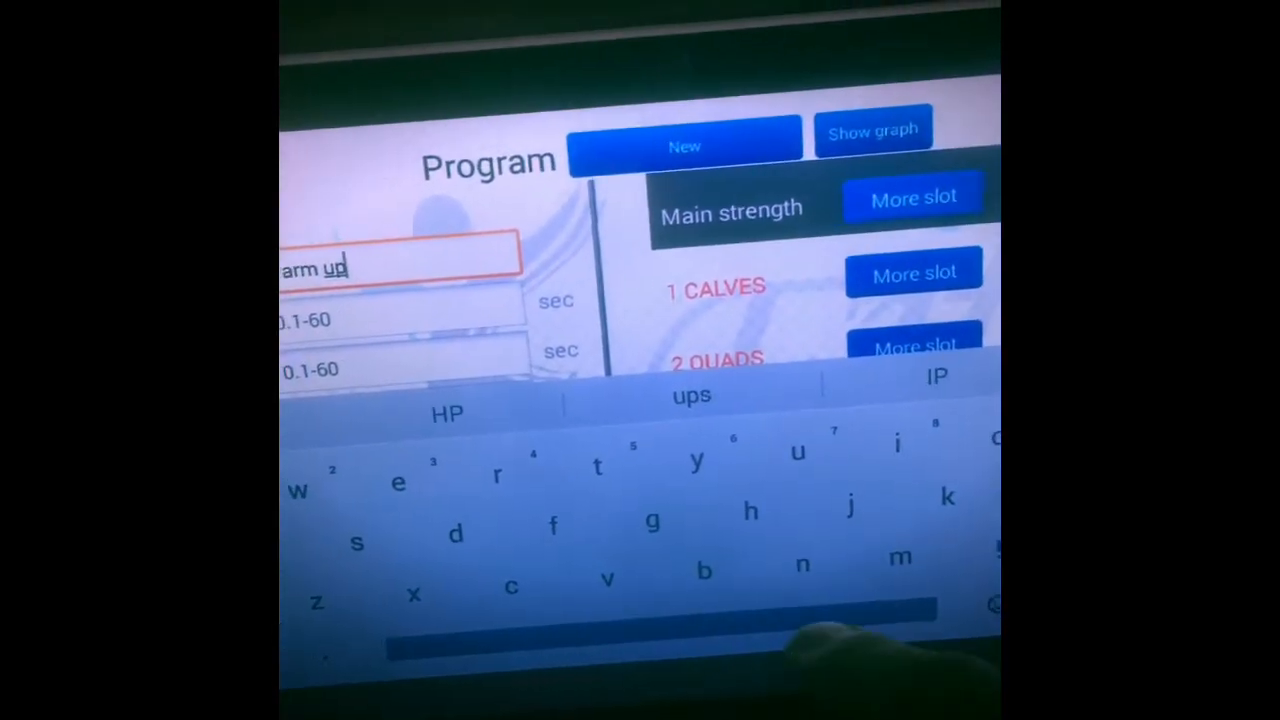
pyautogui.write('2')
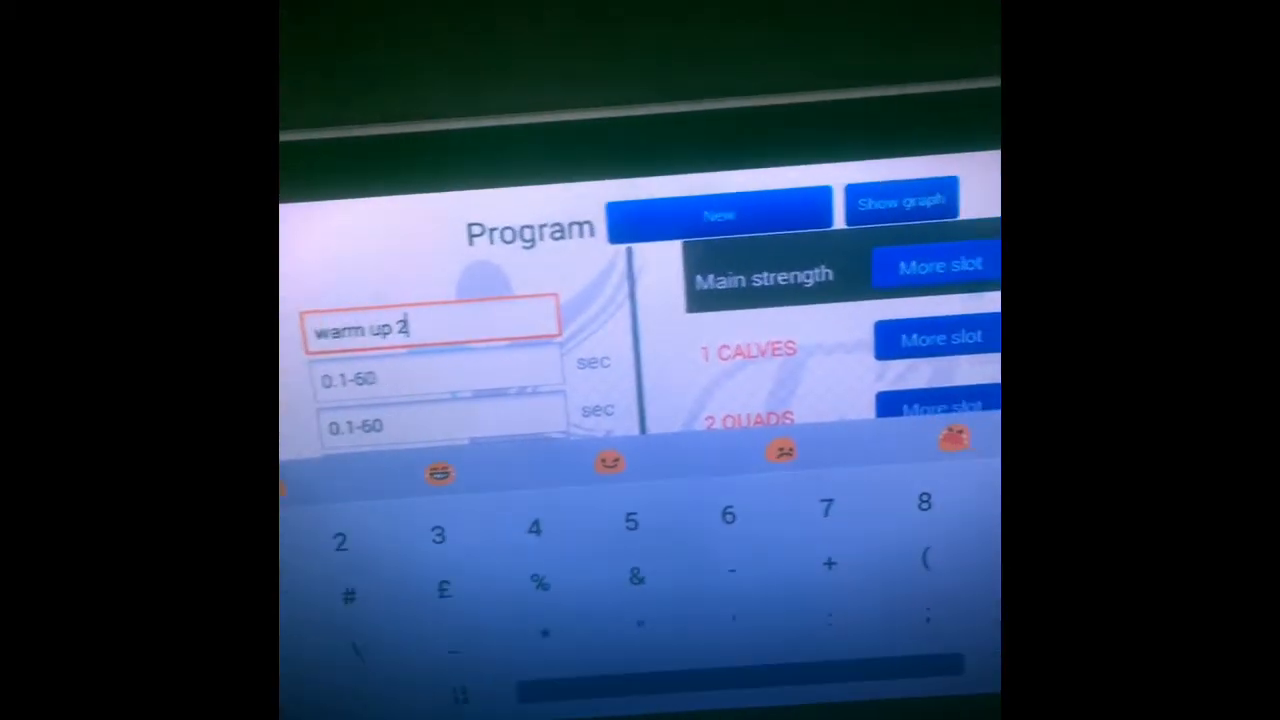
pyautogui.write('00')
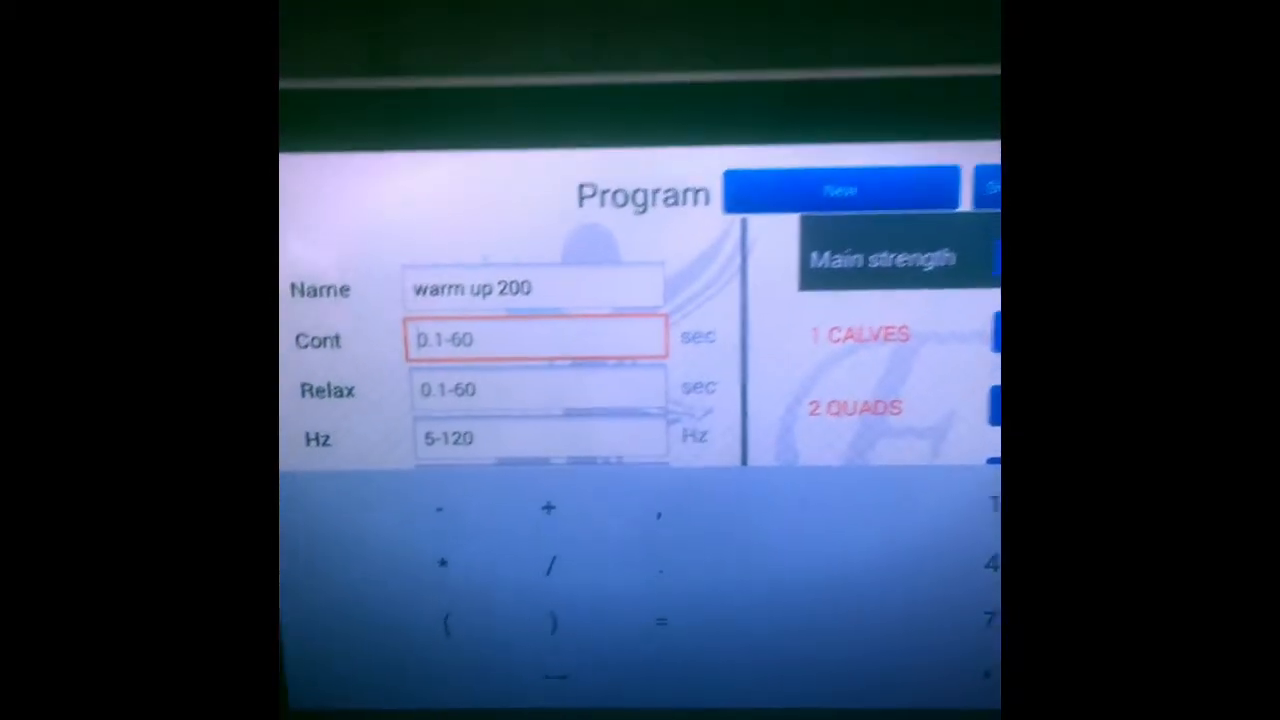
# Step: Enter contraction 10 sec, relax 0.1 sec and 30 Hz for the warm-up program
pyautogui.write('10')
pyautogui.click(538, 389)
pyautogui.write('0')
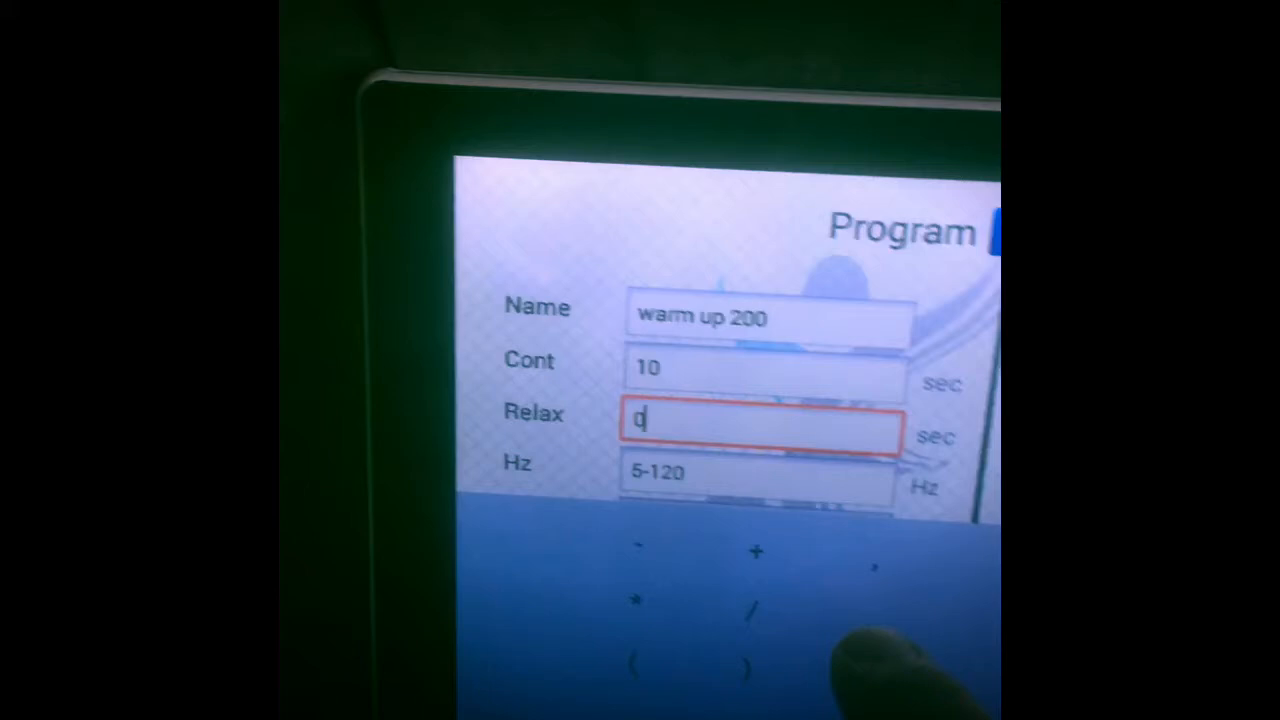
pyautogui.write('.1')
pyautogui.click(757, 473)
pyautogui.write('30')
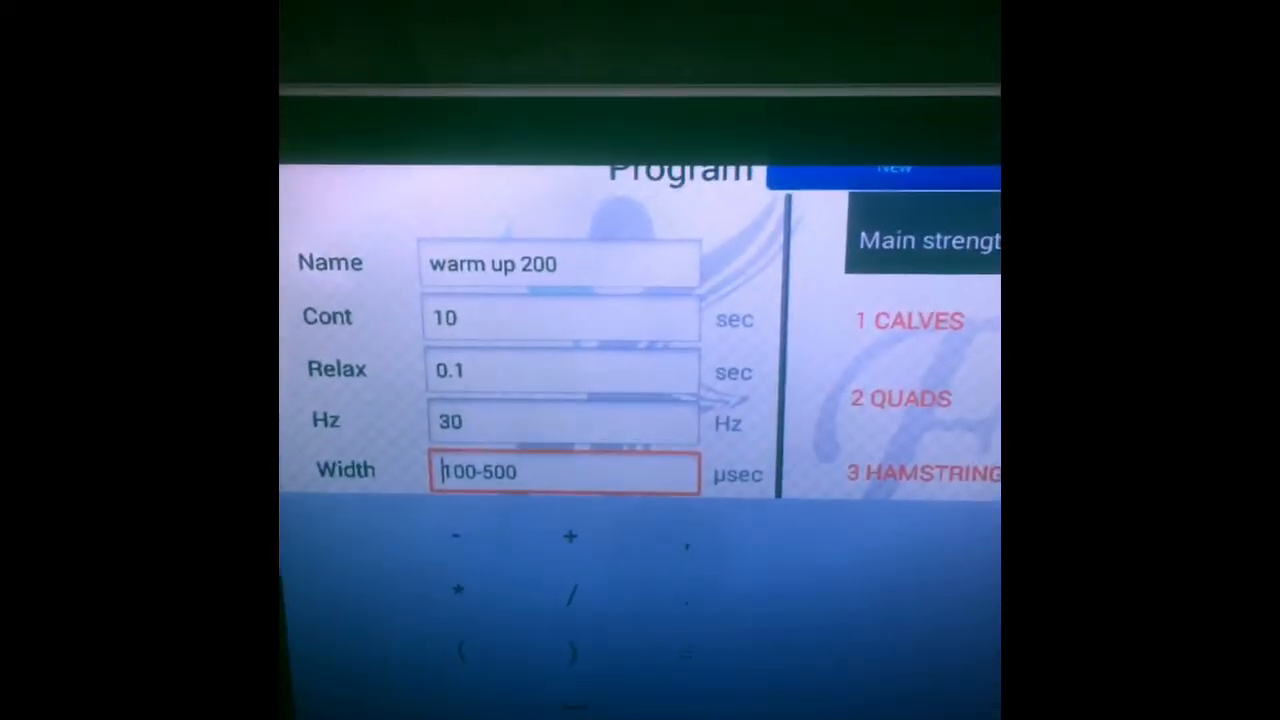
# Step: Enter pulse width 200 µsec and scroll down to the ramp fields
pyautogui.write('200')
pyautogui.write('0.')
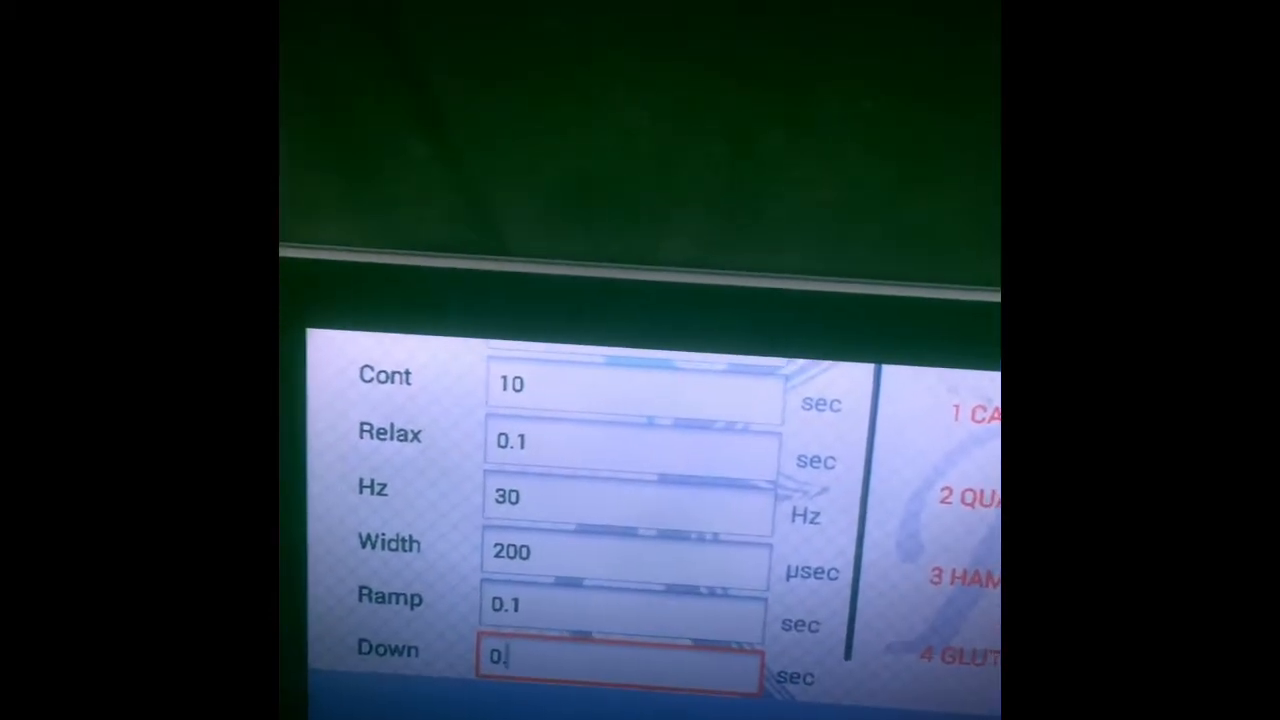
pyautogui.scroll(-3)
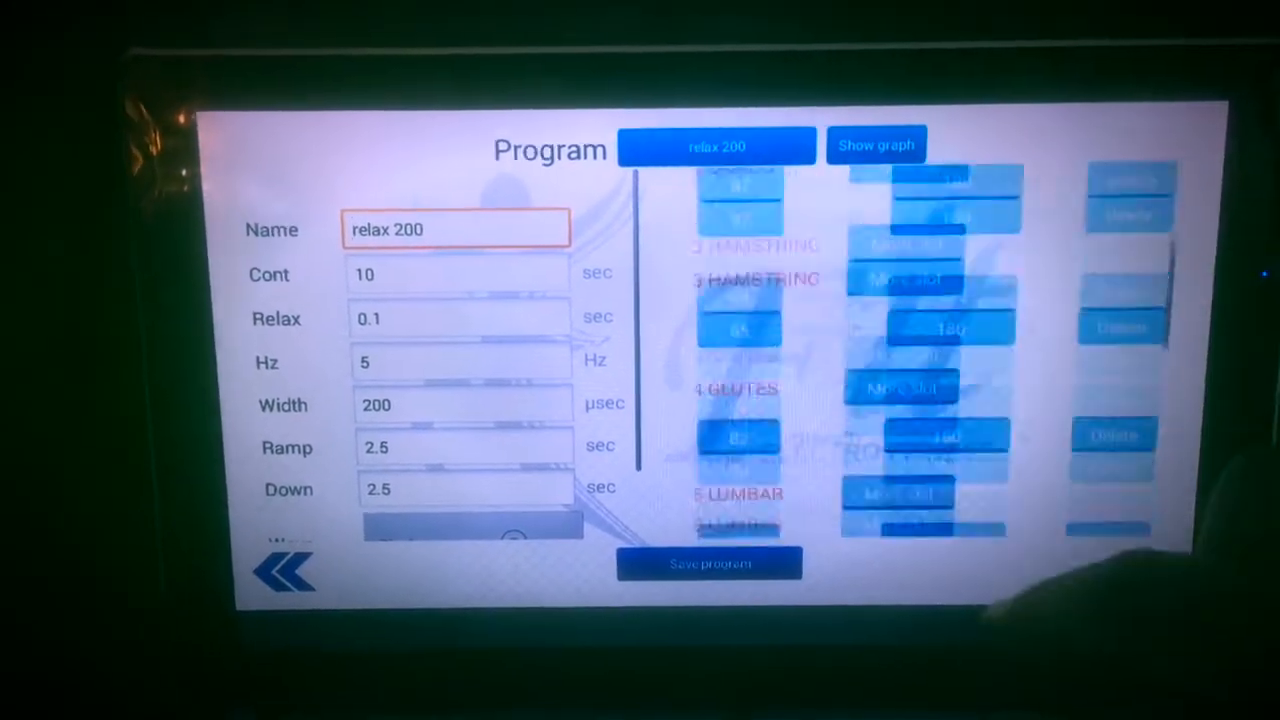
# Step: Reduce the calves strength with the slider and minus button until it reads 51
pyautogui.click(717, 145)
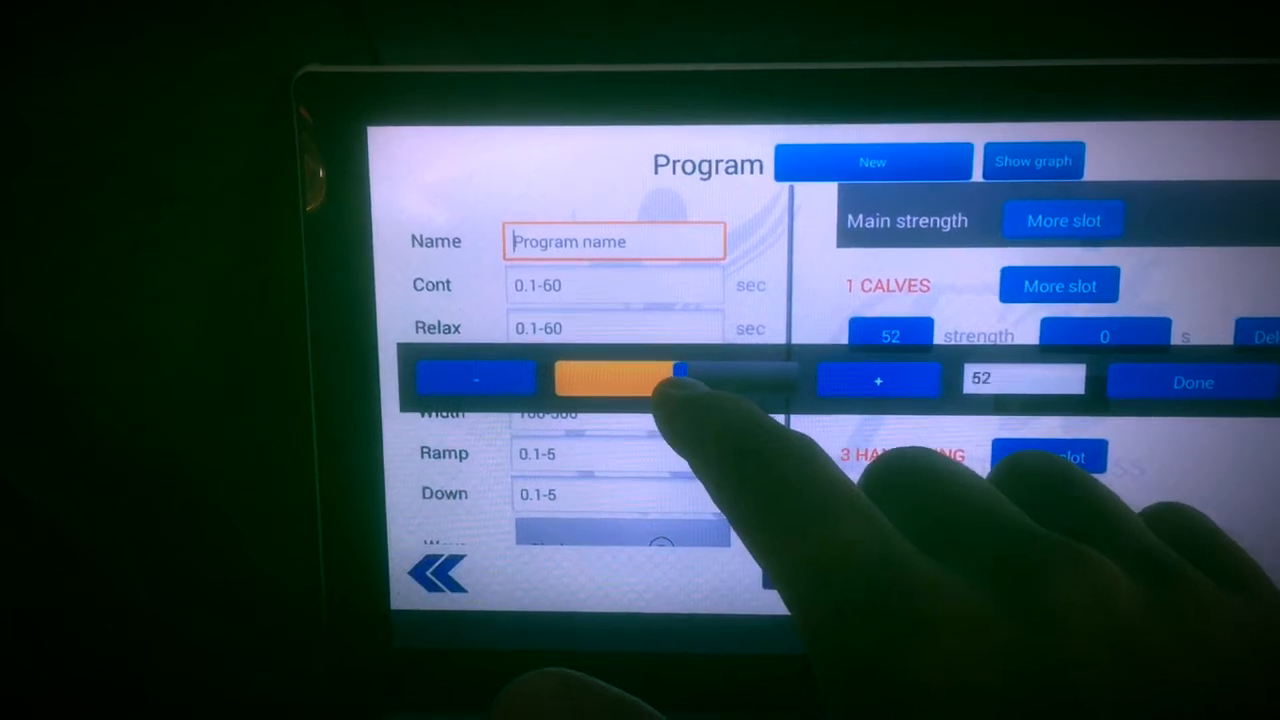
pyautogui.click(476, 380)
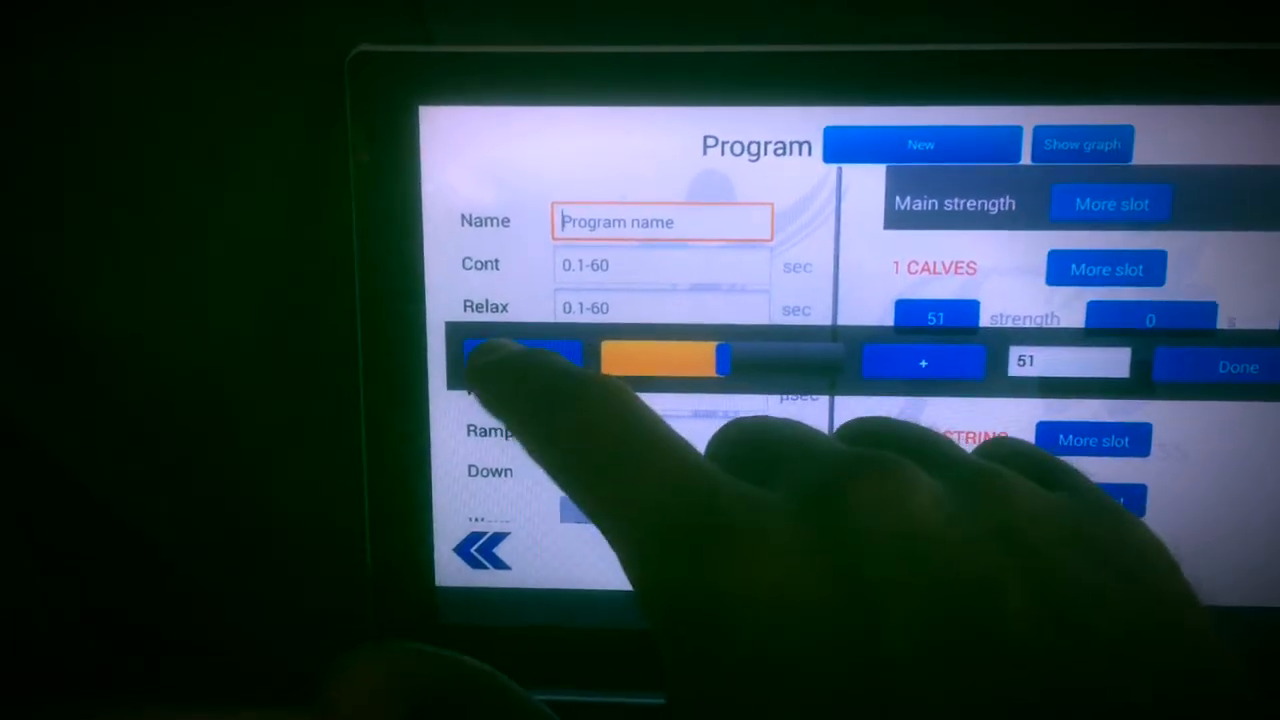
pyautogui.click(1238, 366)
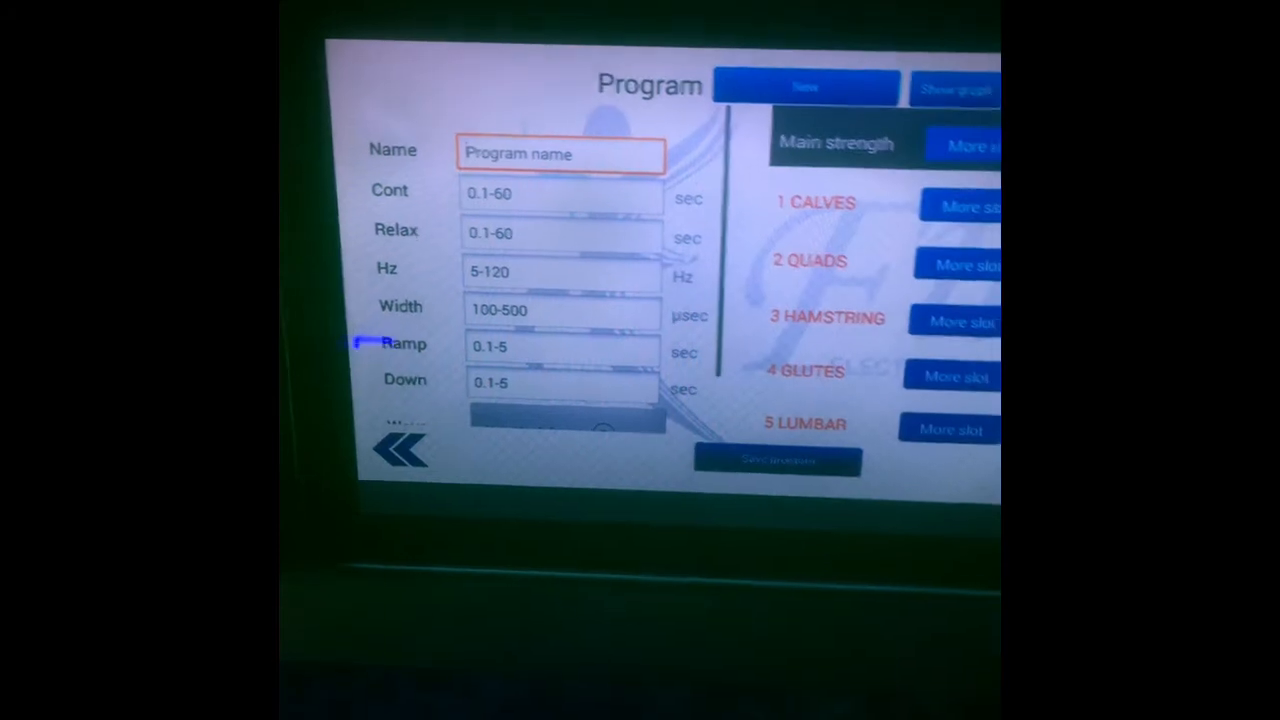
# Step: Enter "relax 200" as the new program's name
pyautogui.click(560, 154)
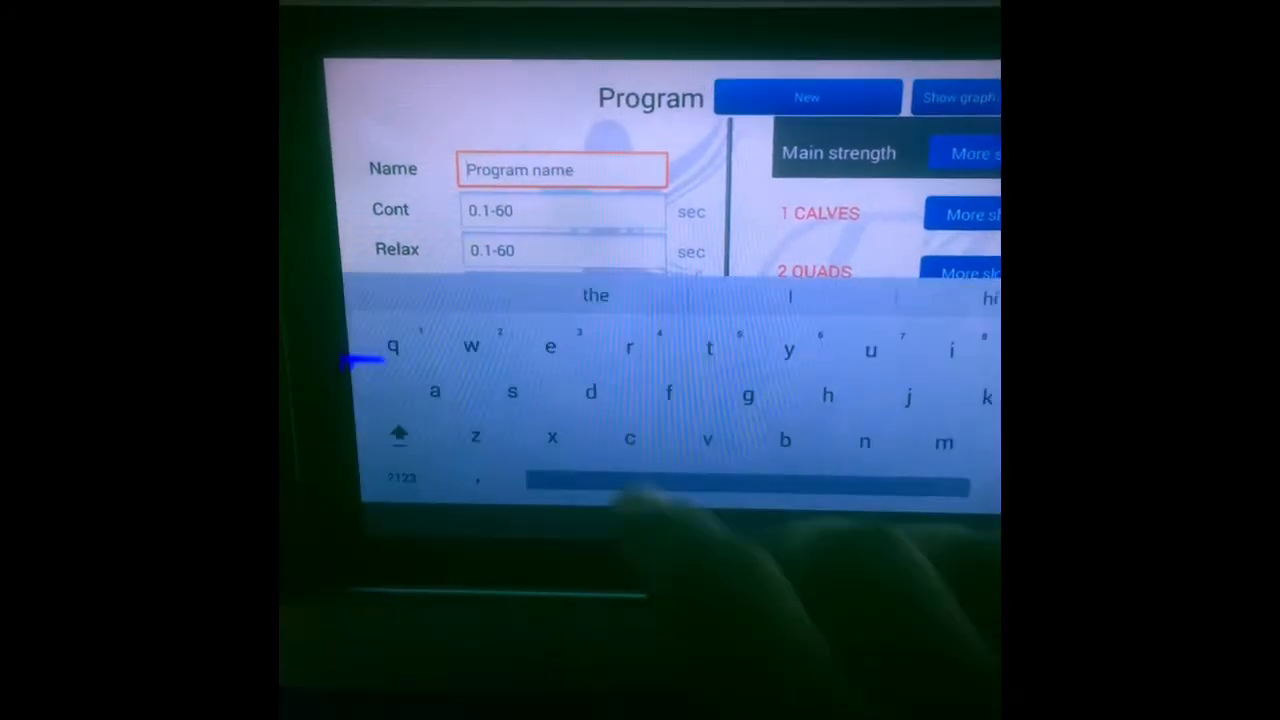
pyautogui.write('relax 2')
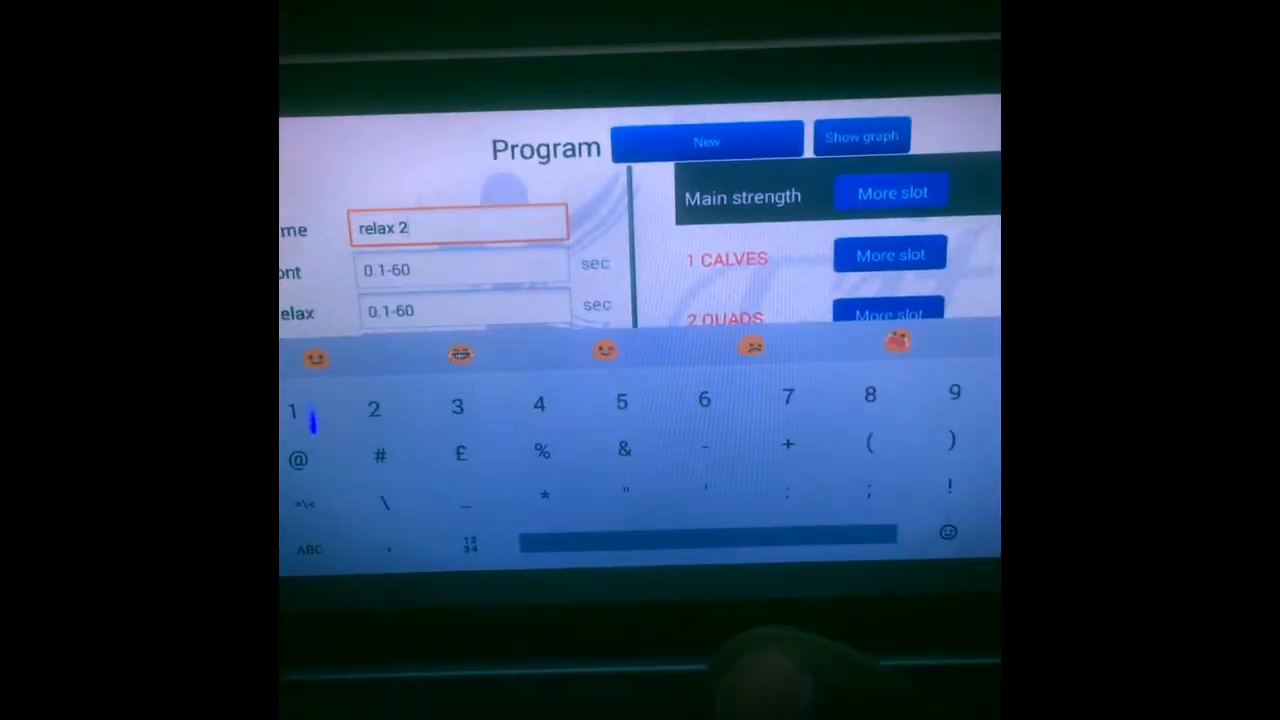
pyautogui.write('00')
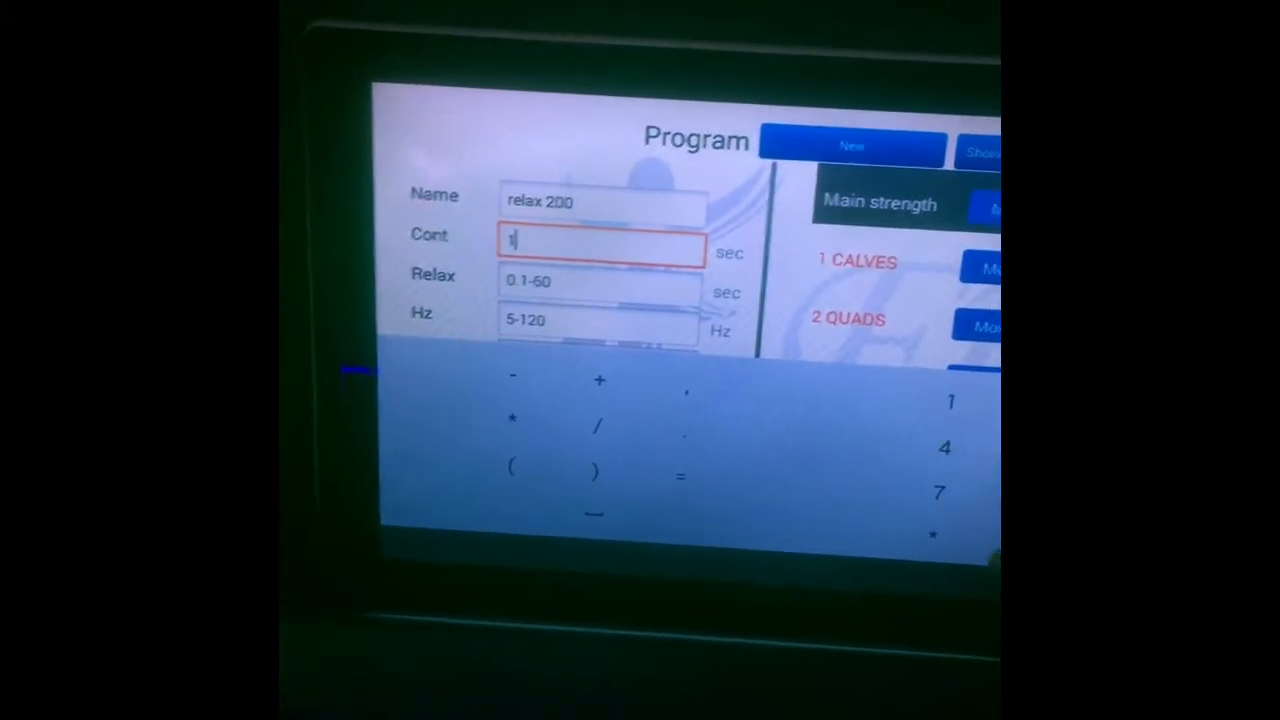
# Step: Enter contraction 10 sec, relax 0.1 sec, 5 Hz and width 200 µsec
pyautogui.write('10')
pyautogui.click(600, 281)
pyautogui.write('0.1')
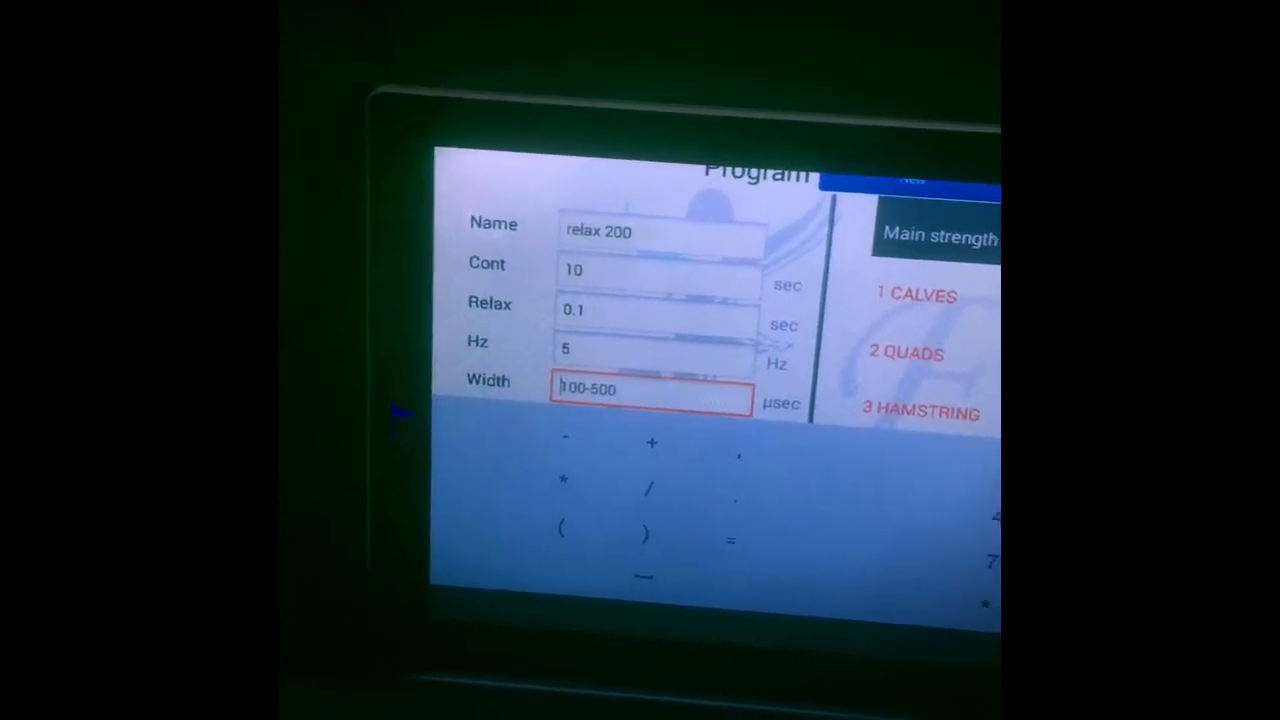
pyautogui.write('200')
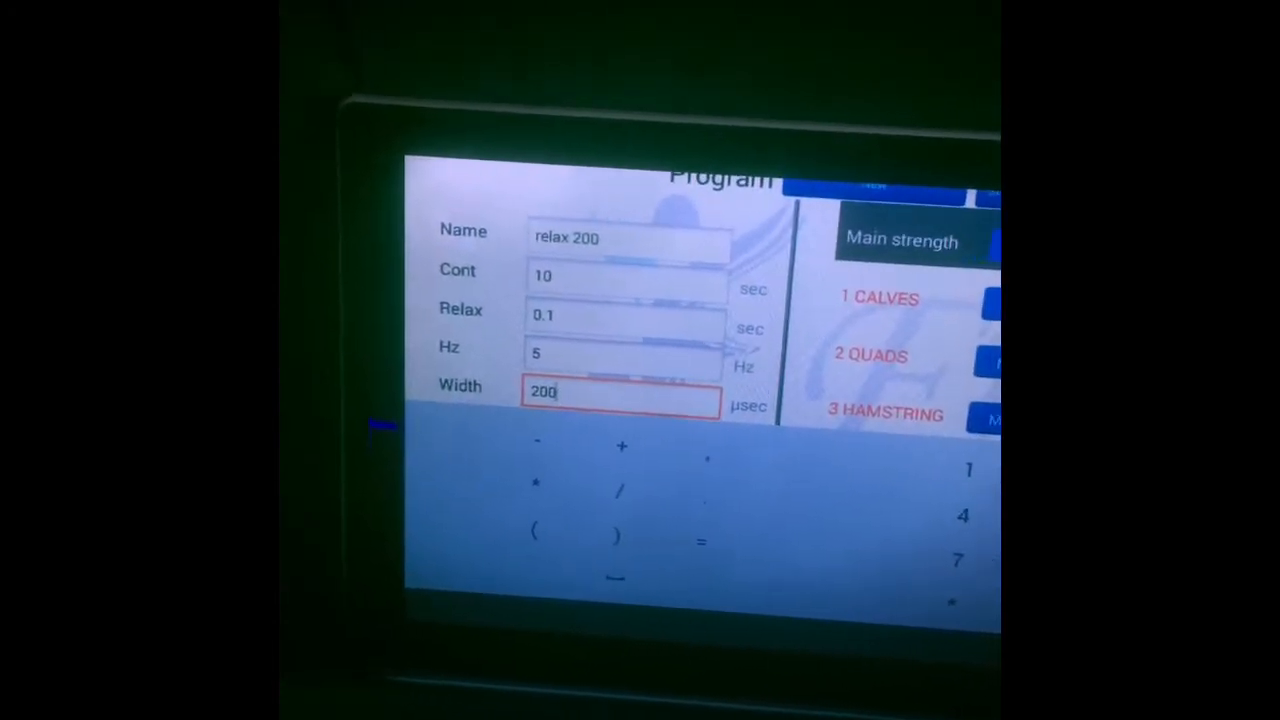